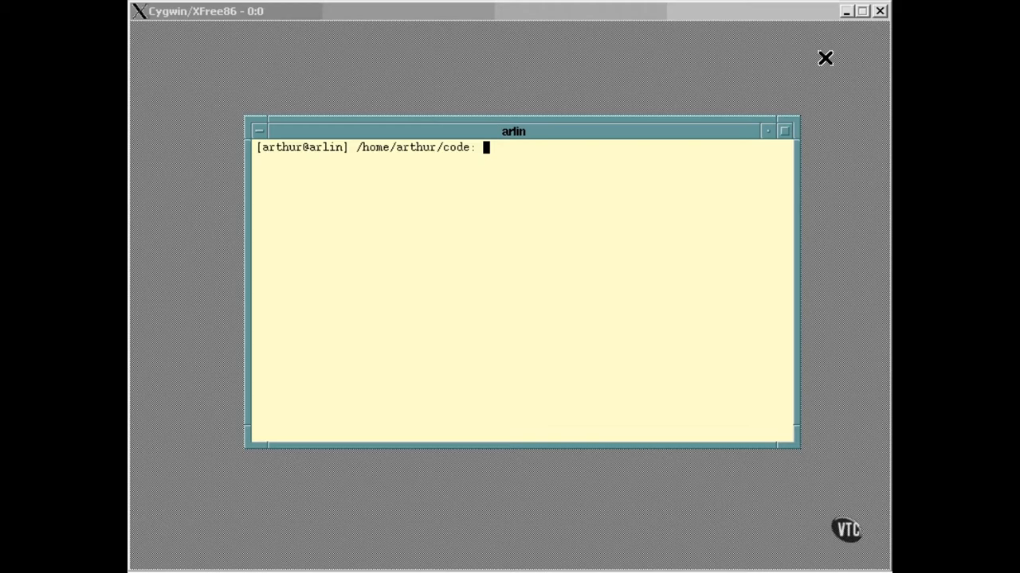
Step: Run echo PATH, printing the literal word PATH
type("e")
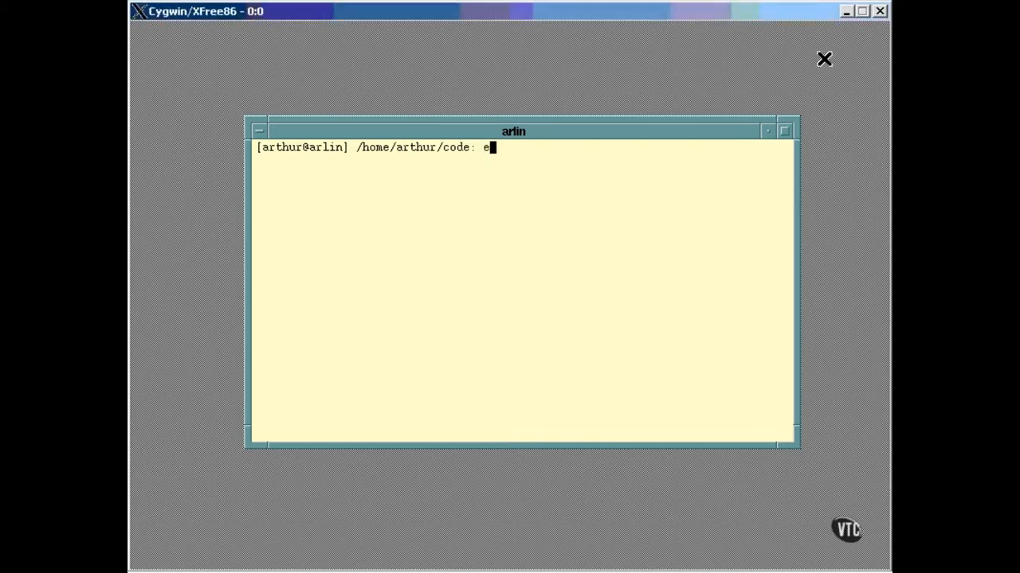
type("cho PATH")
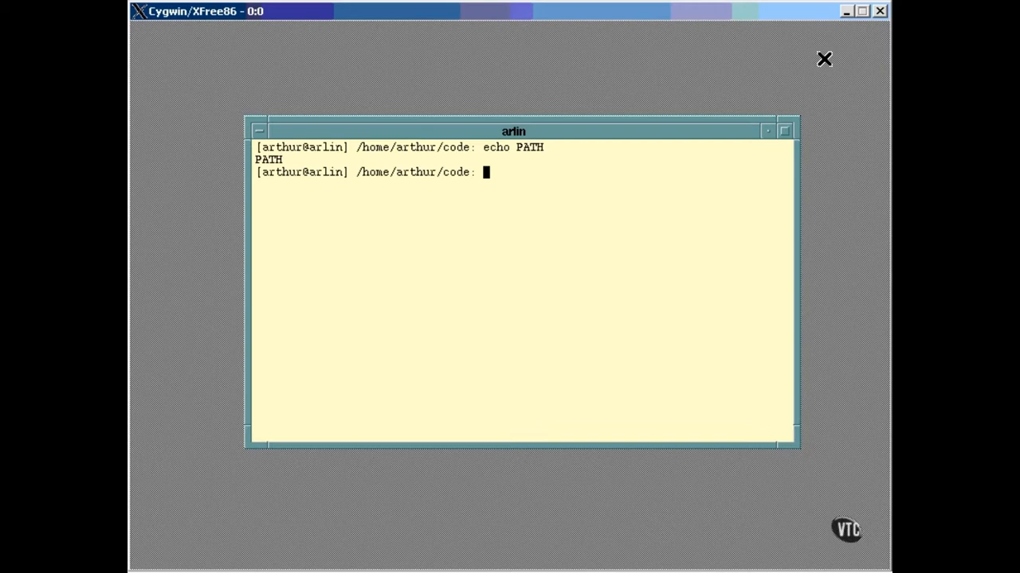
Step: Run echo $PATH to print the colon-separated search directories
type("echo")
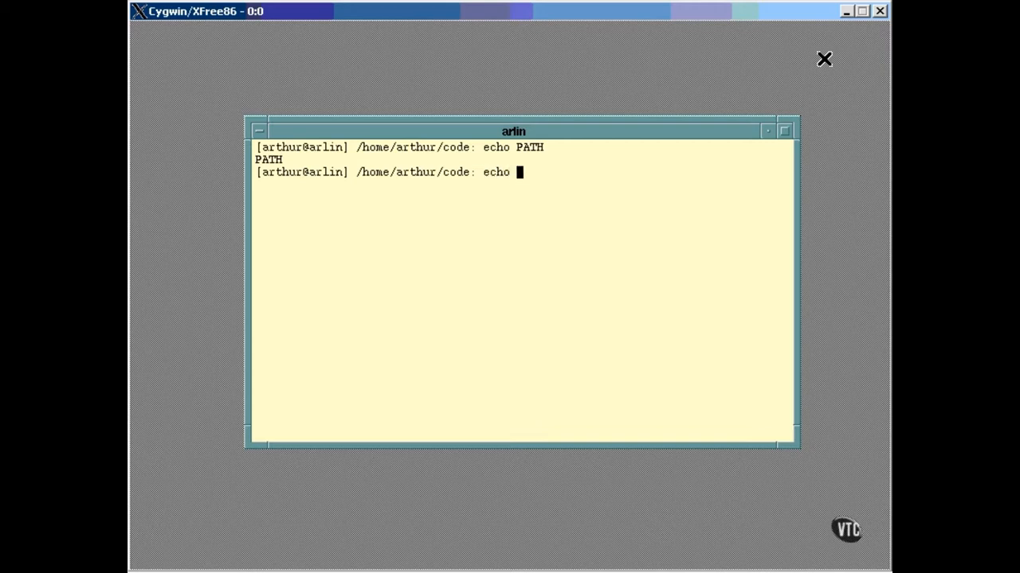
type("$PATH")
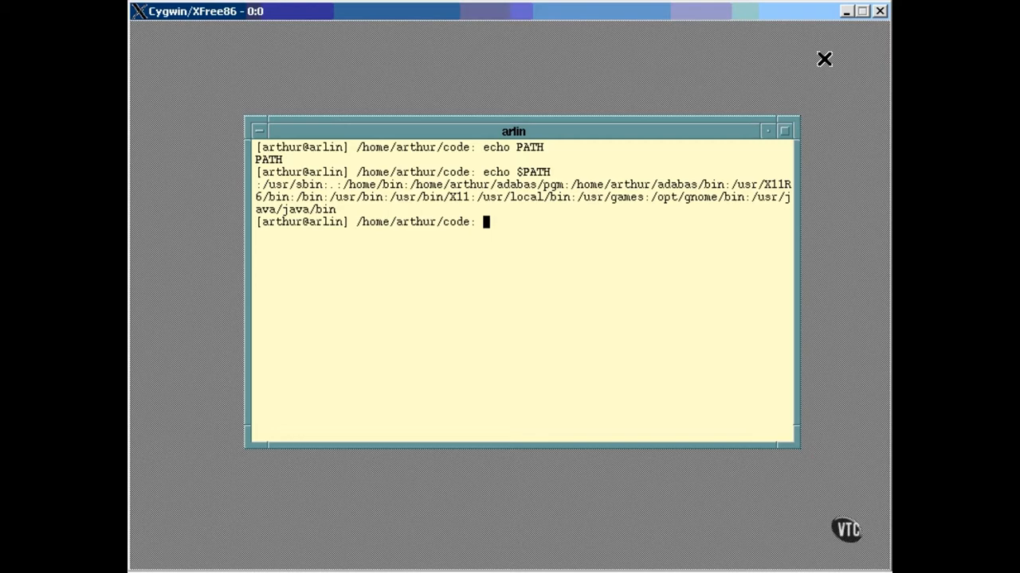
Step: Echo $PS1 to show the \u, \h and backtick pwd prompt definition
type("echo $PS1")
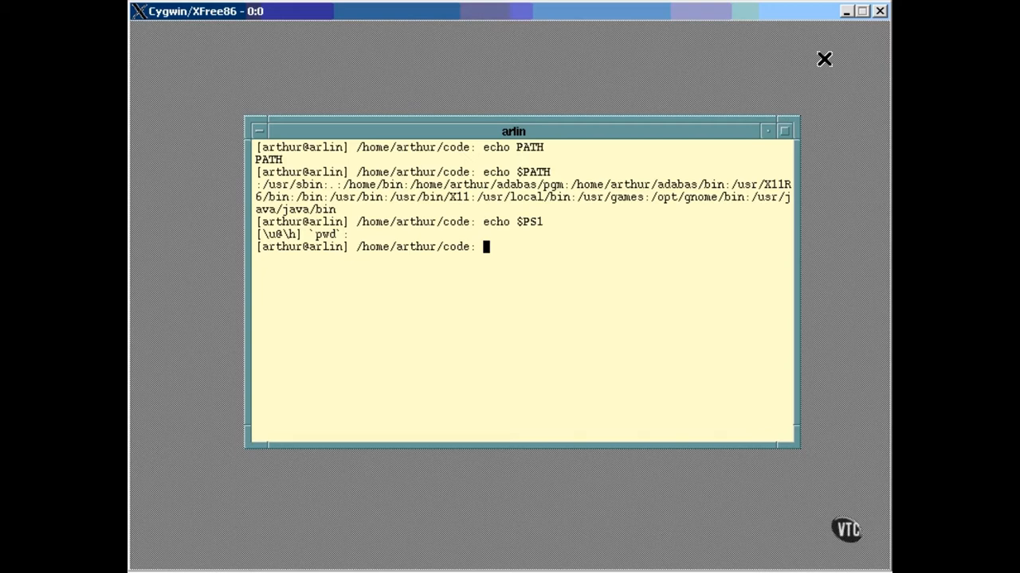
type("man")
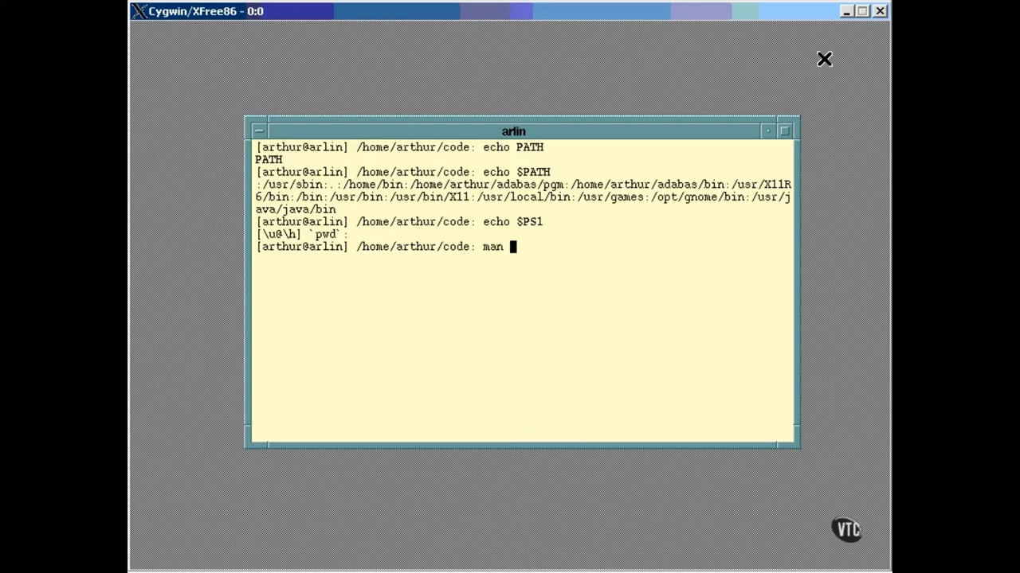
Step: Open man bash, search /PS, and scroll to the PROMPTING escape list
key("Return")
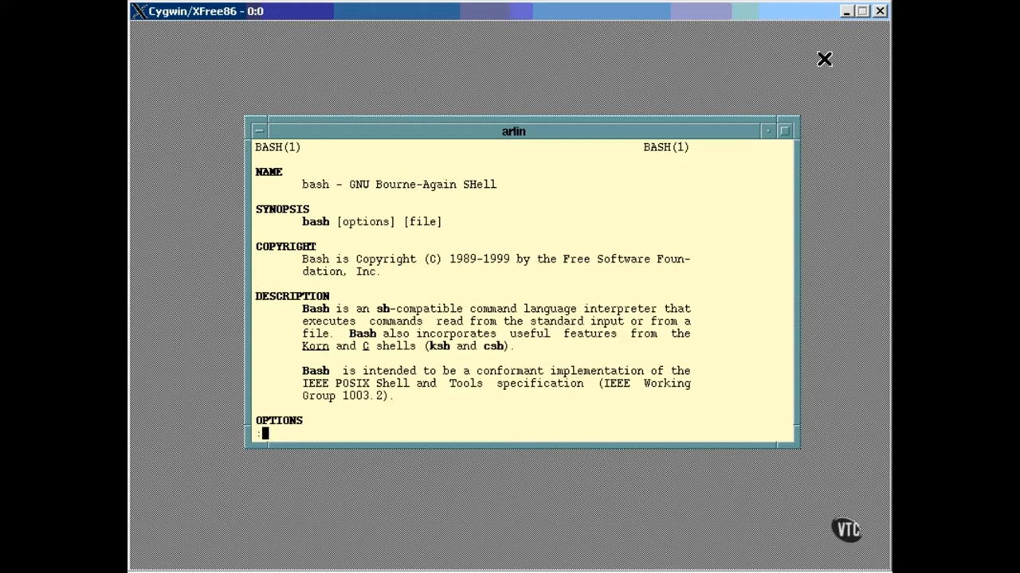
type("/PS")
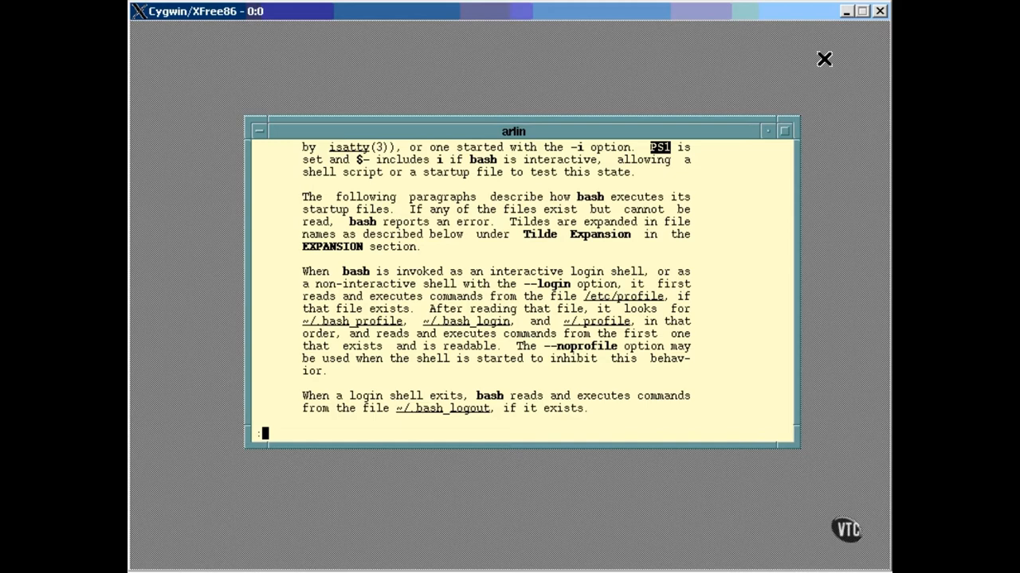
scroll("down", 3)
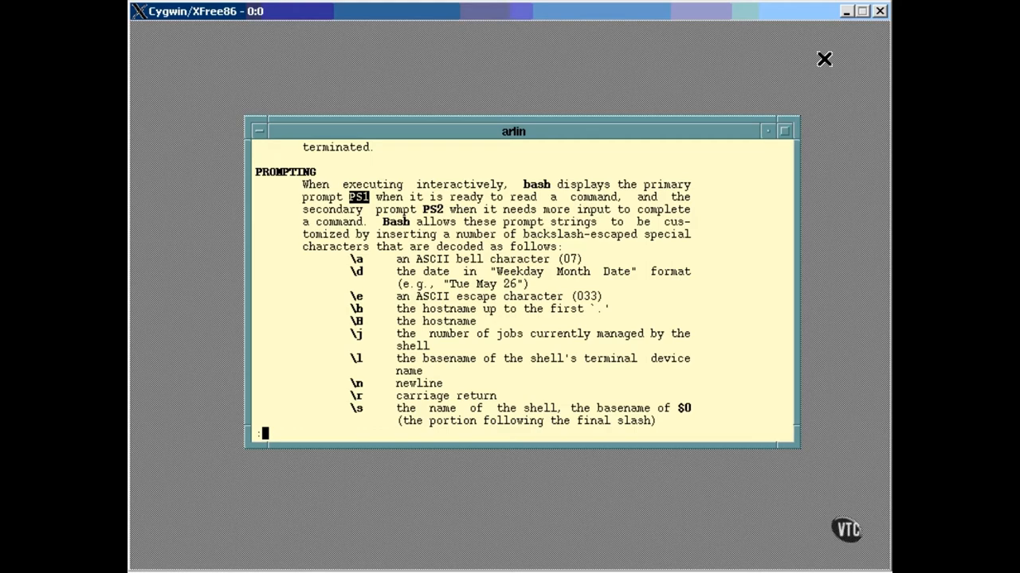
scroll("down", 3)
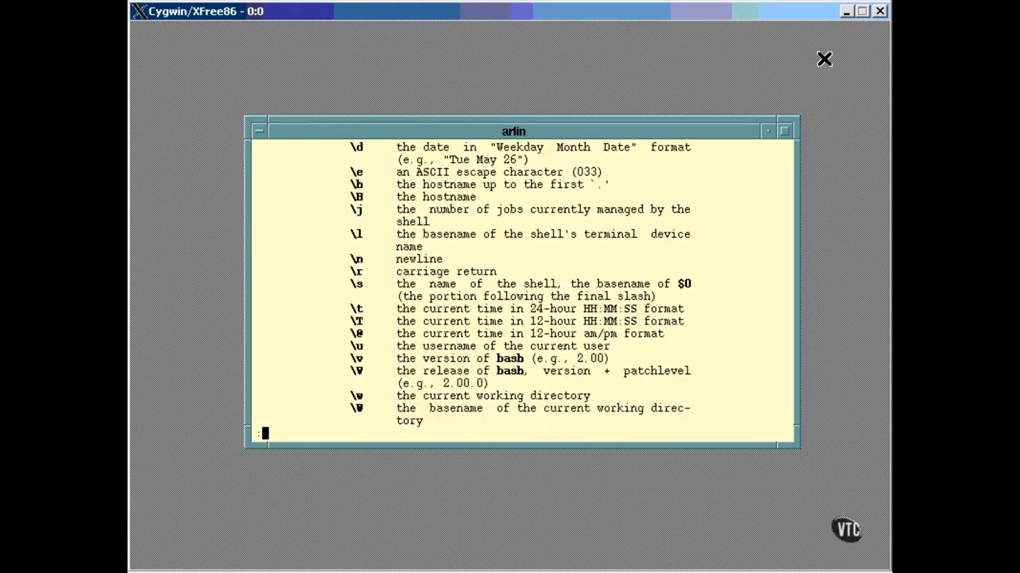
scroll("down", 3)
type("echo")
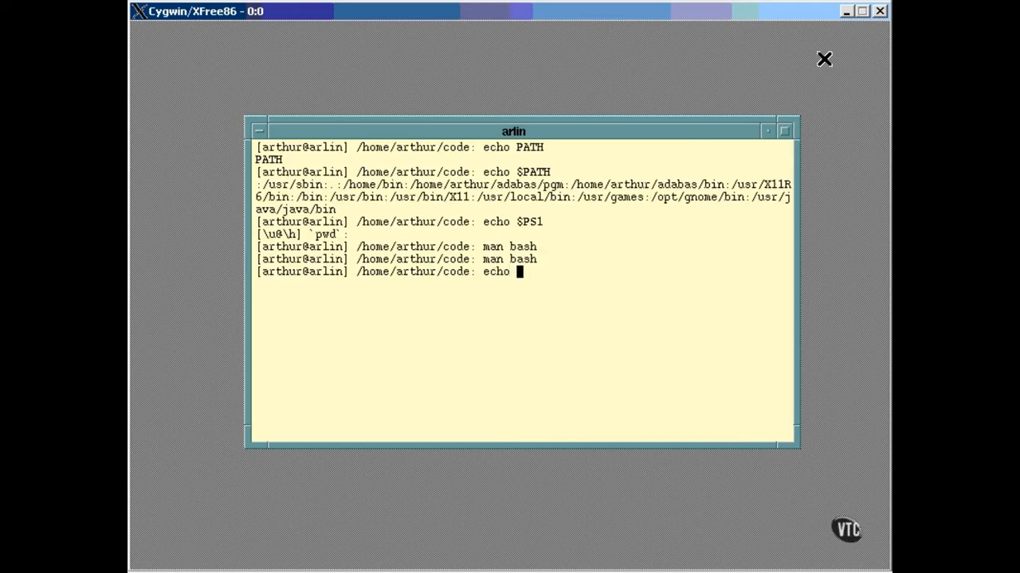
Step: Leave the manual and echo $PS1 again
type("$PS")
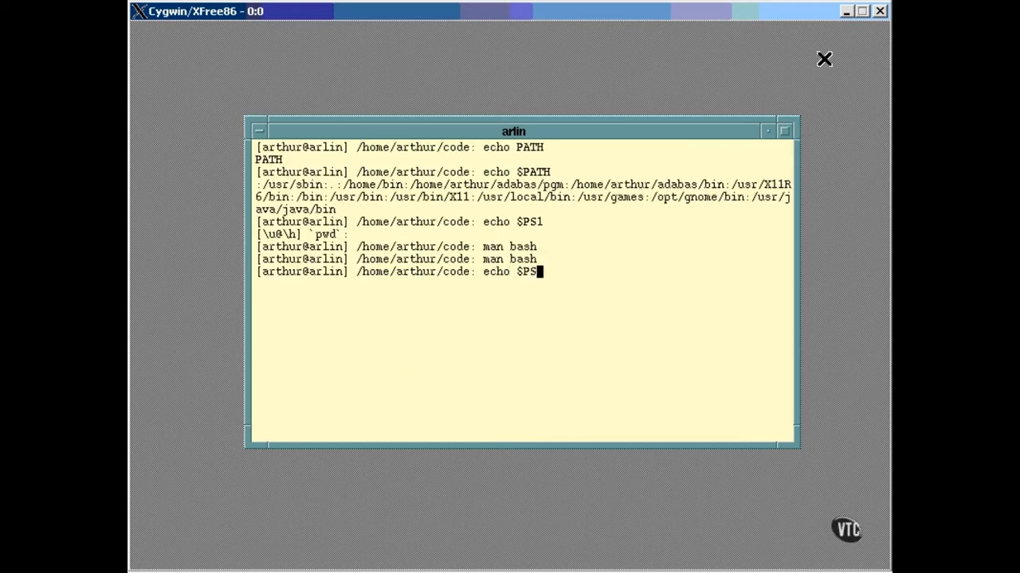
key("Return")
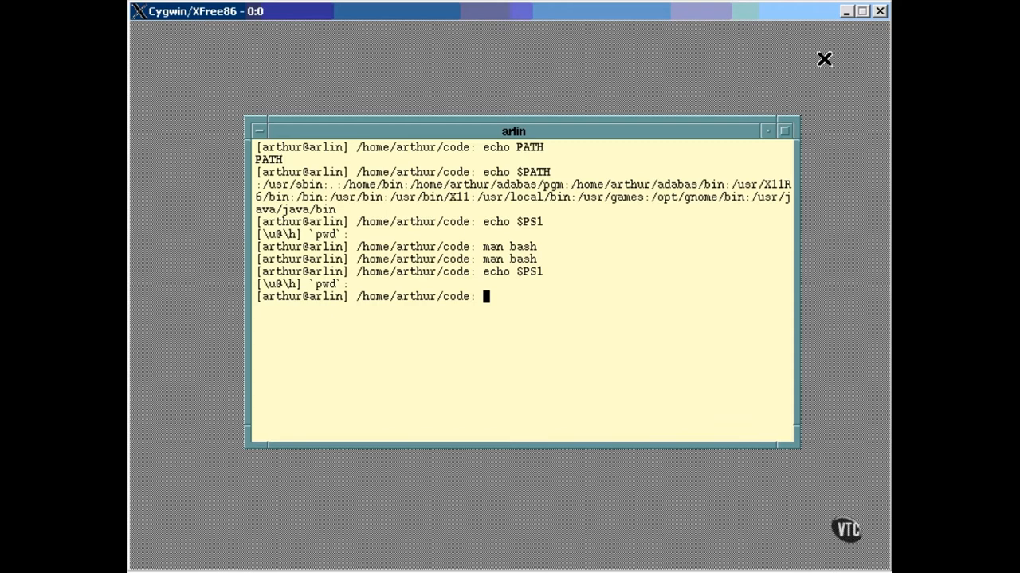
Step: Run echo pwd, then echo `pwd` to print /home/arthur/code
type("echo pwd")
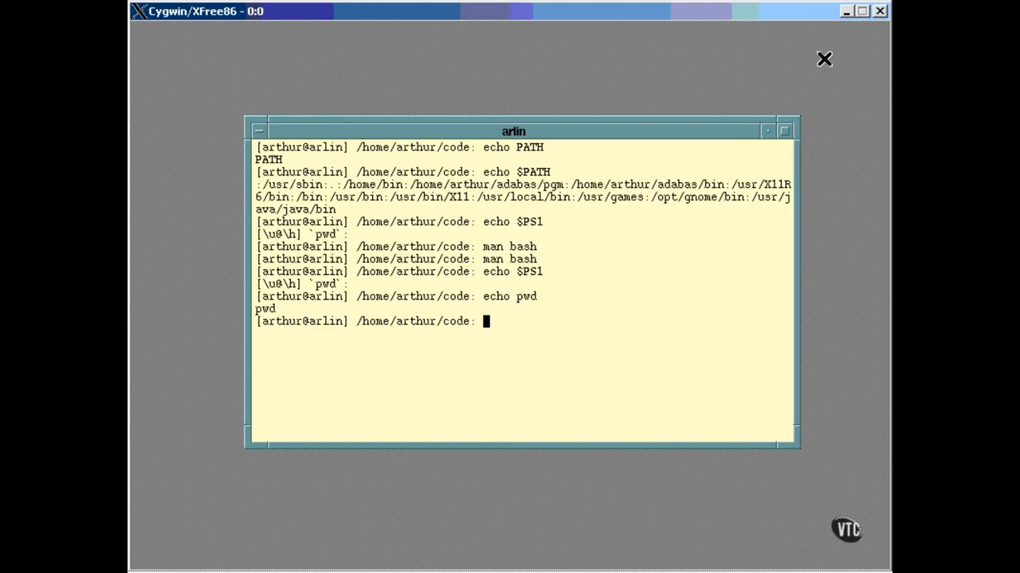
type("e")
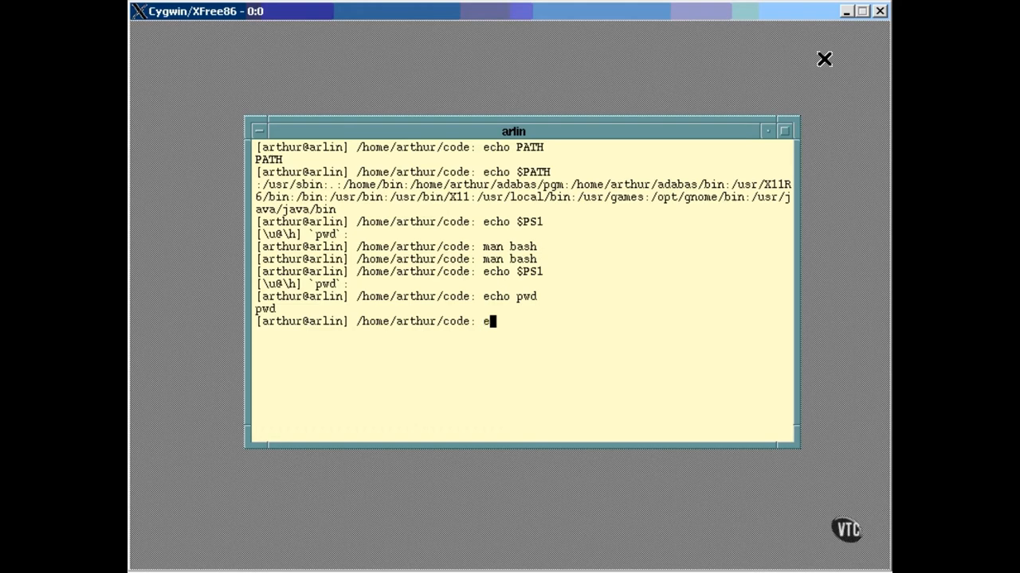
type("cho `pw")
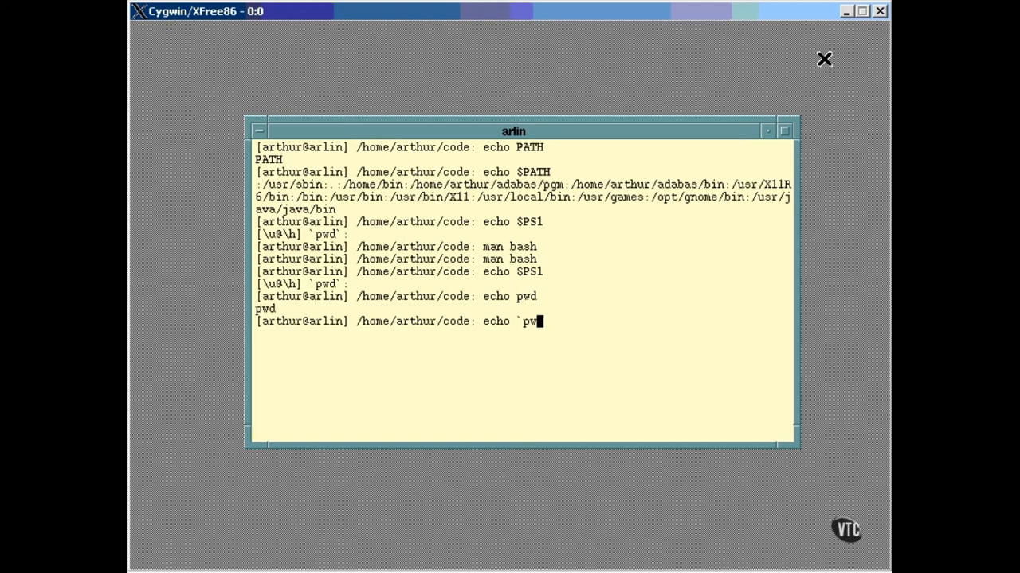
key("Return")
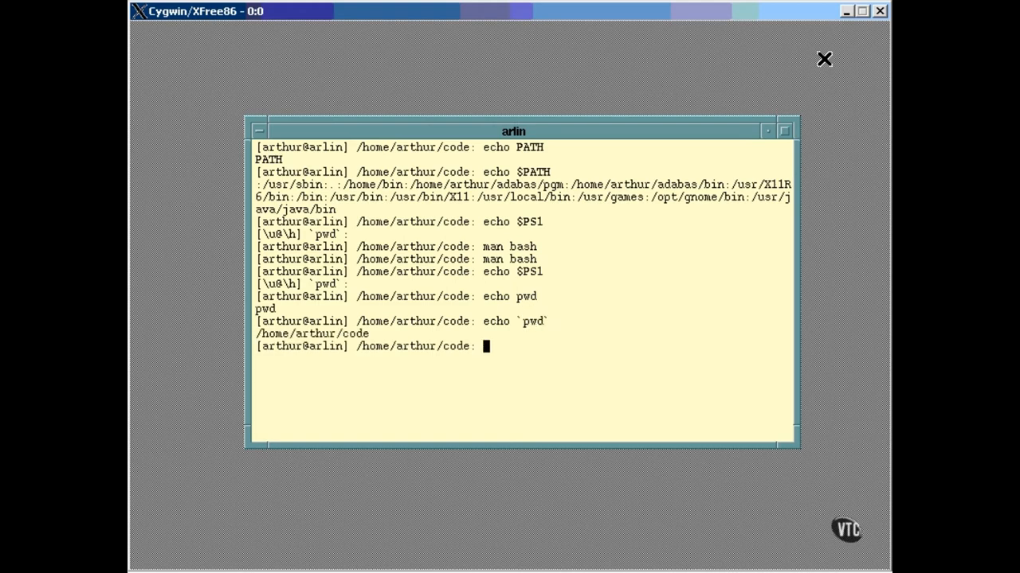